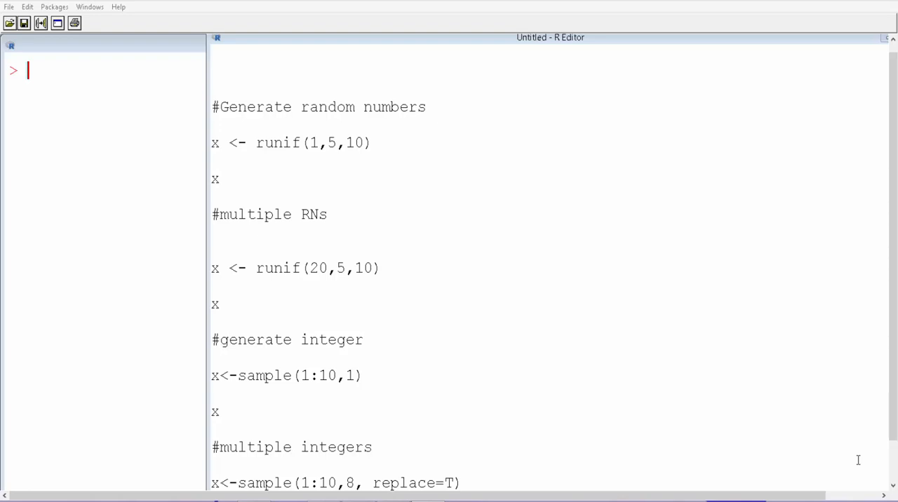
pyautogui.moveTo(334, 188)
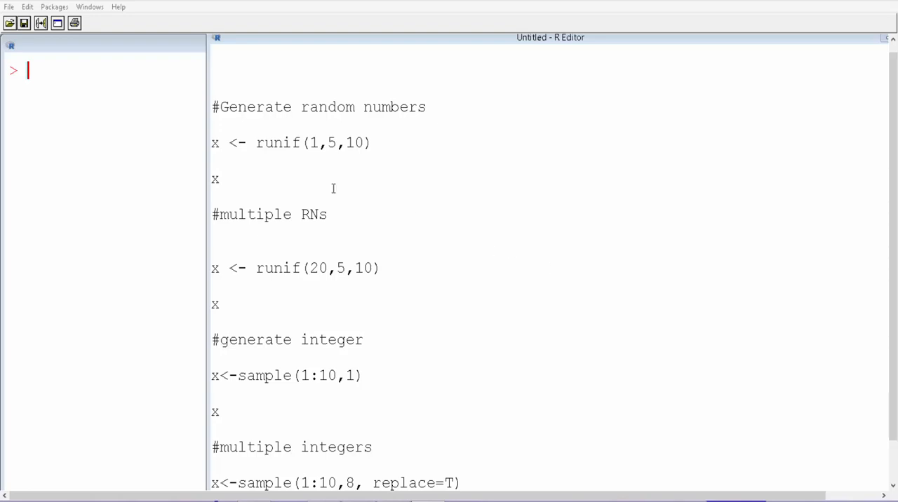
# Examine the runif(1,5,10) line, highlighting the count 1 and the function name.
pyautogui.doubleClick(278, 143)
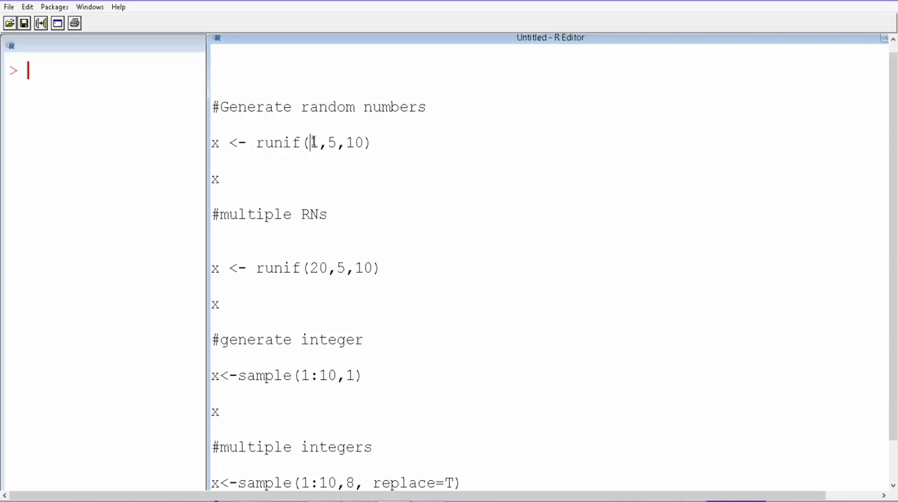
pyautogui.doubleClick(314, 143)
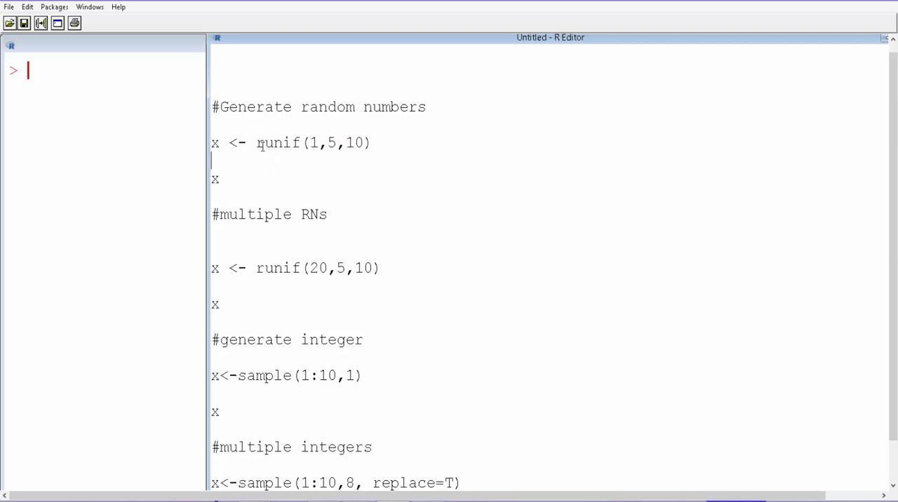
pyautogui.doubleClick(274, 143)
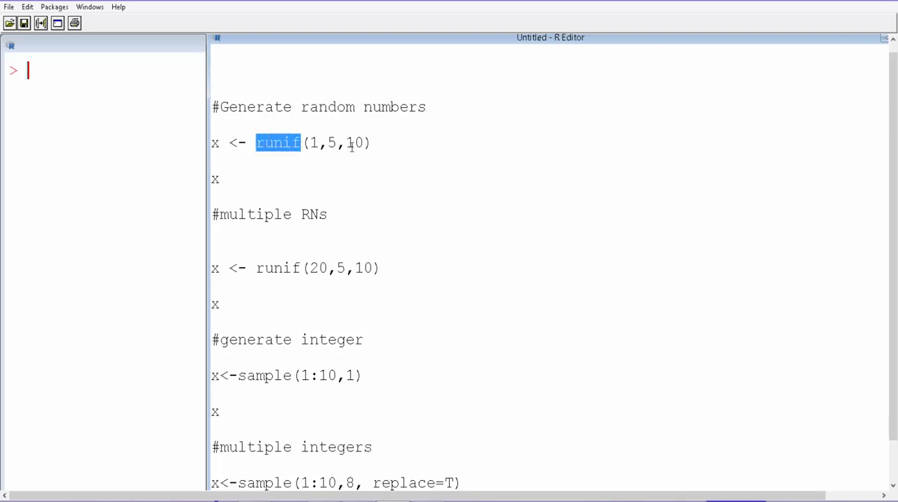
pyautogui.moveTo(396, 205)
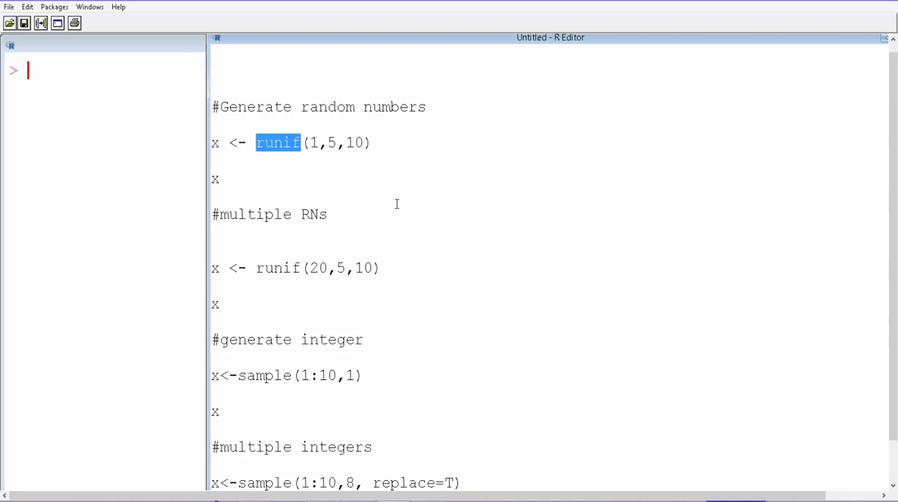
pyautogui.click(287, 143)
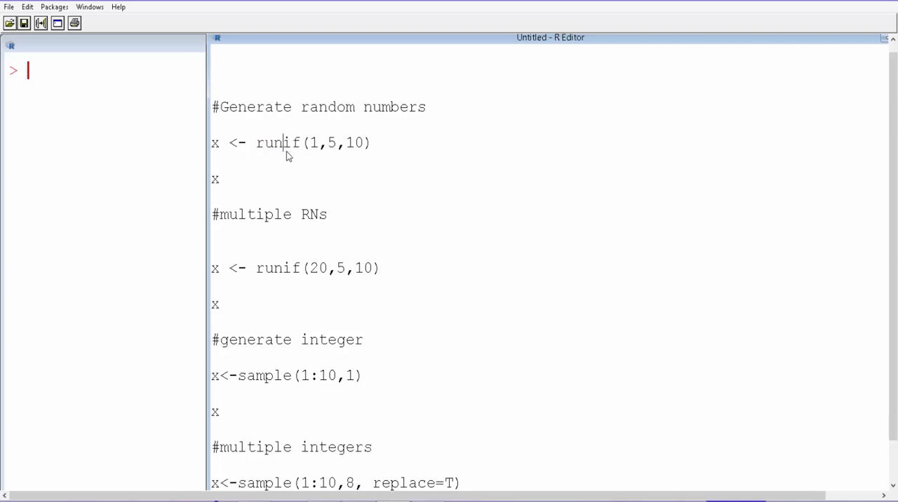
# Run x <- runif(1,5,10) and x twice, printing 5.609496 and then 7.80474.
pyautogui.moveTo(210, 143); pyautogui.dragTo(218, 181)
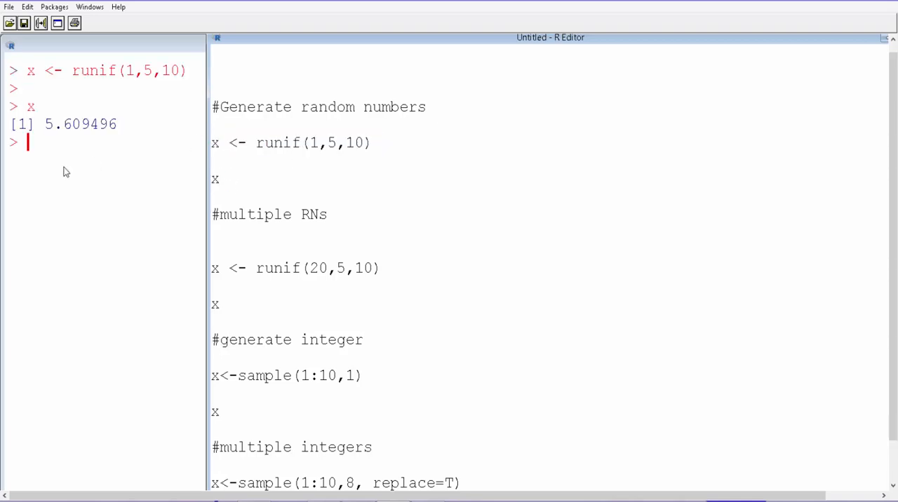
pyautogui.moveTo(232, 185)
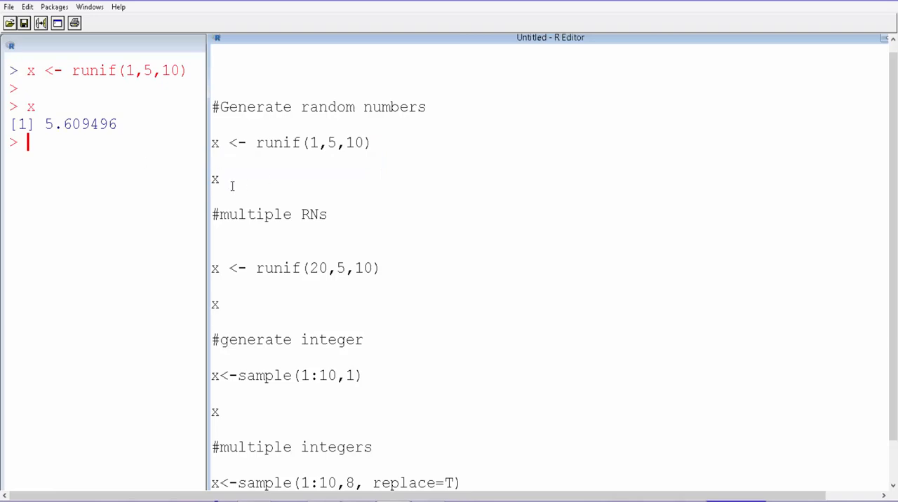
pyautogui.moveTo(212, 143); pyautogui.dragTo(219, 181)
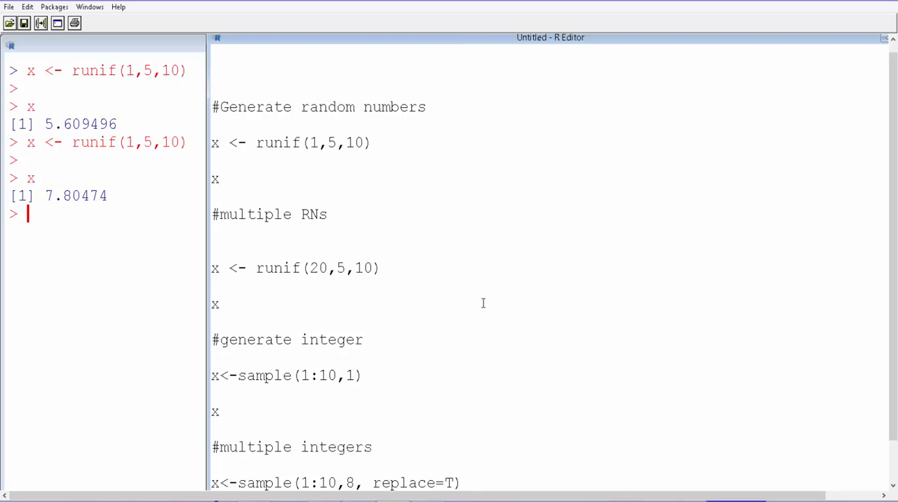
pyautogui.moveTo(354, 219)
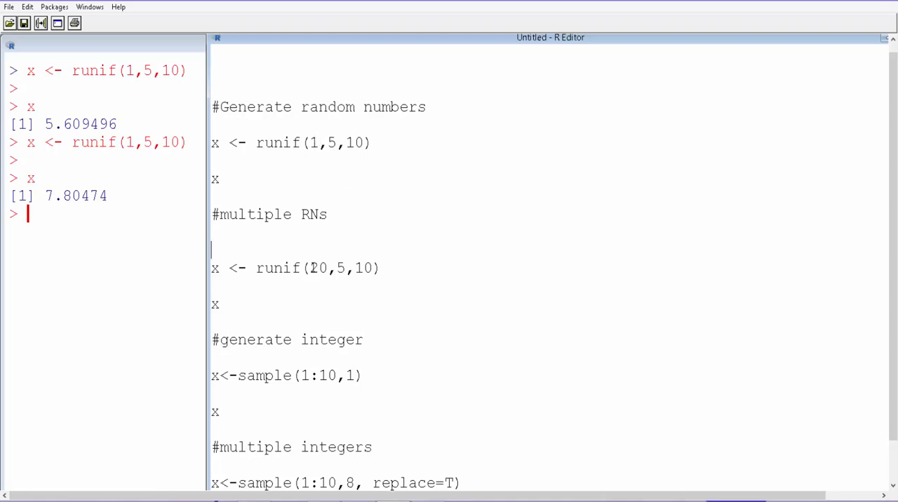
# Run x <- runif(20,5,10) and x, printing twenty decimals between 5 and 10.
pyautogui.doubleClick(315, 268)
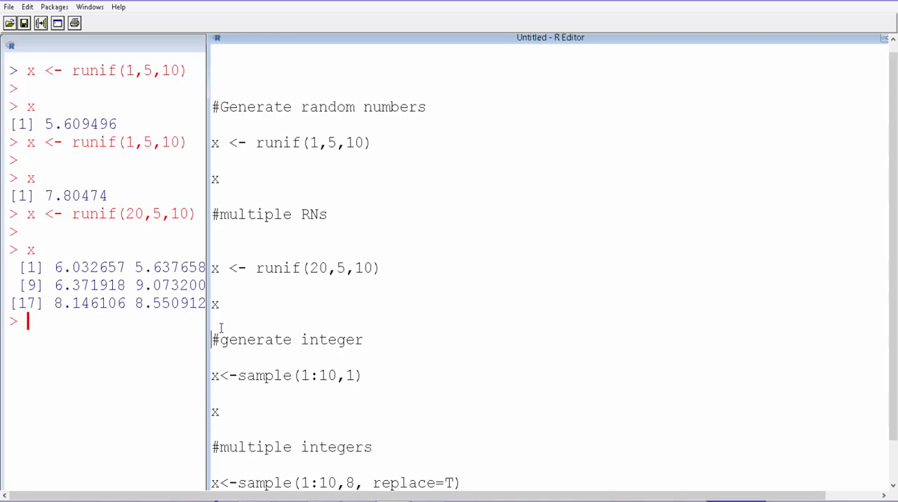
pyautogui.scroll(-3)
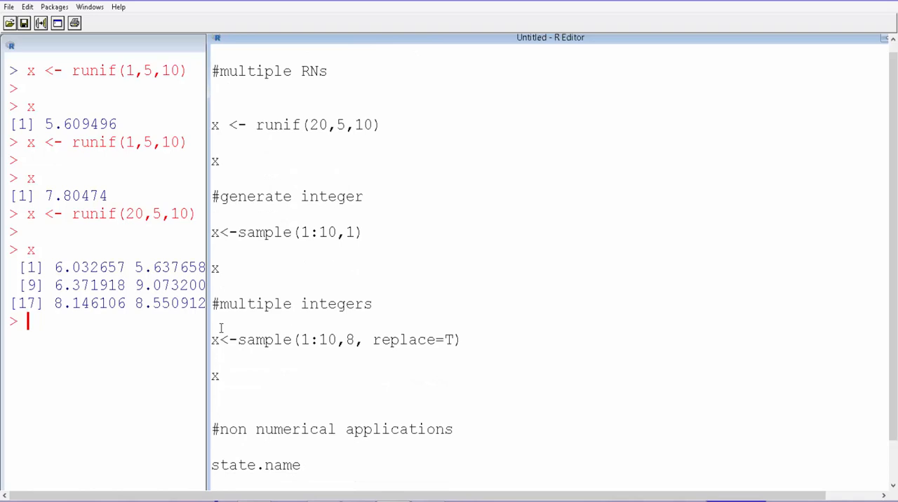
pyautogui.scroll(-3)
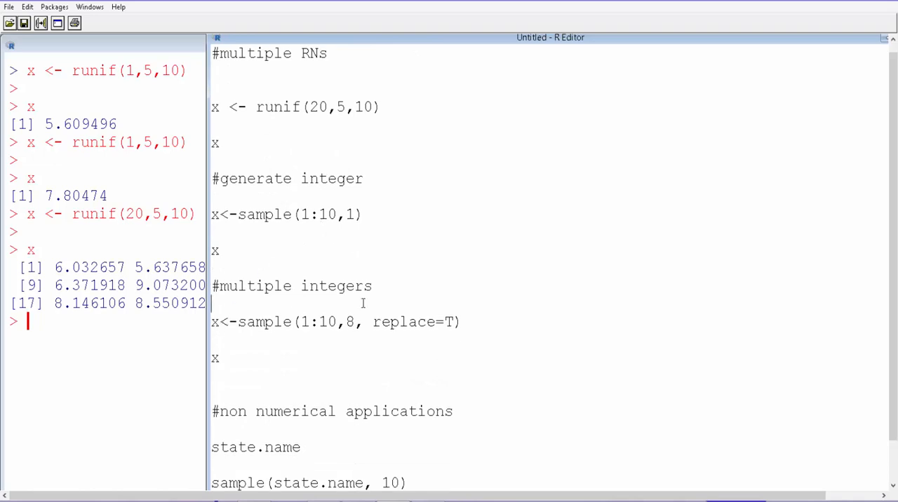
# Edit the line to x<-sample(5:10,1) and run it with x twice, printing 6 then 7.
pyautogui.doubleClick(264, 214)
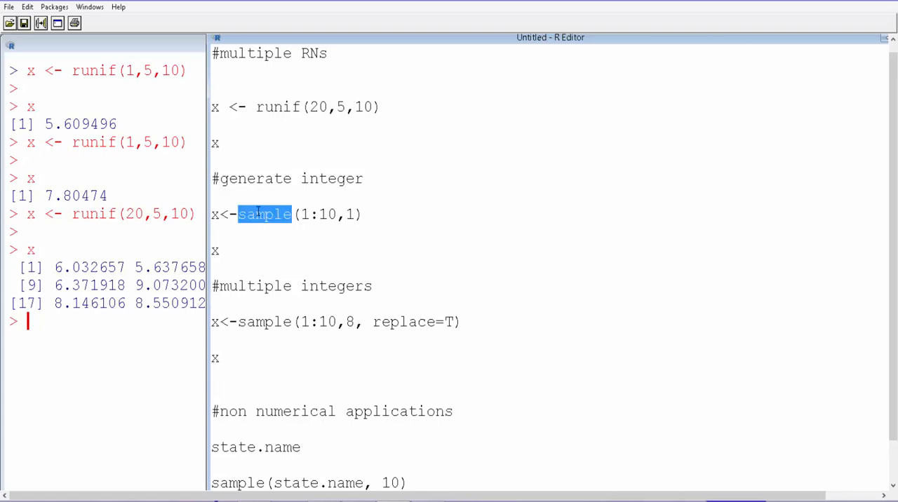
pyautogui.click(342, 230)
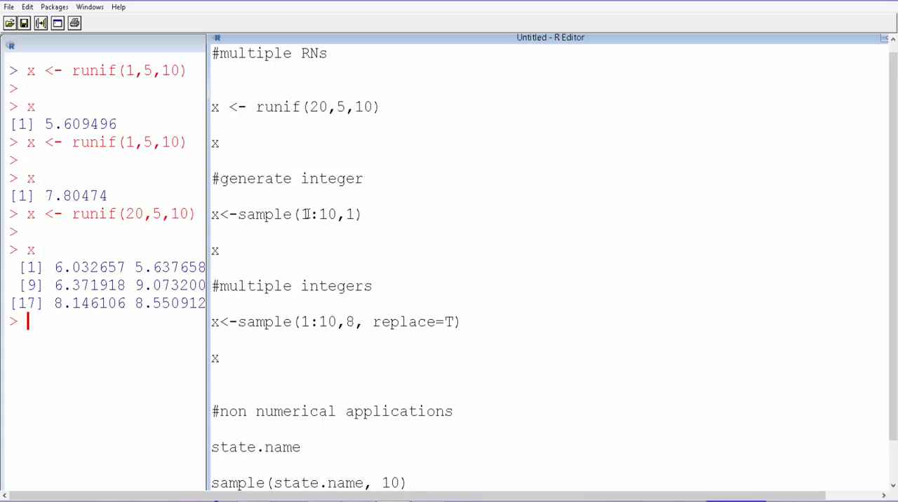
pyautogui.write('5')
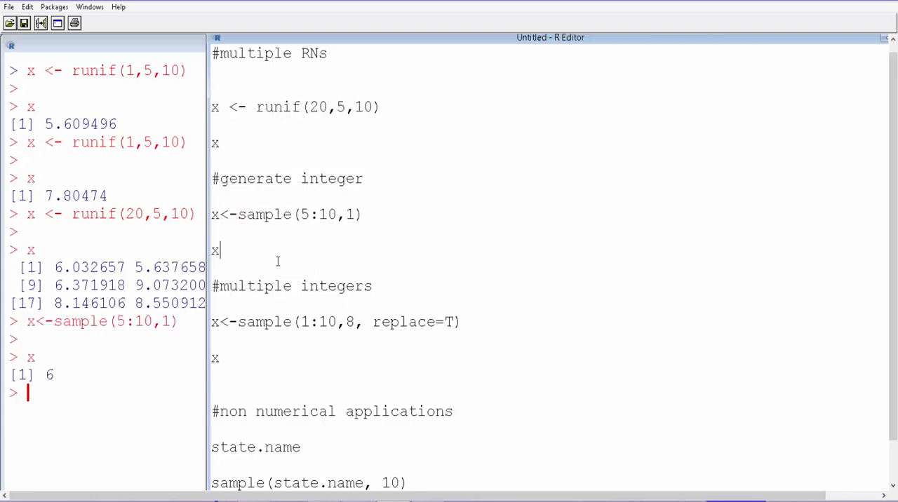
pyautogui.write('x<-sa')
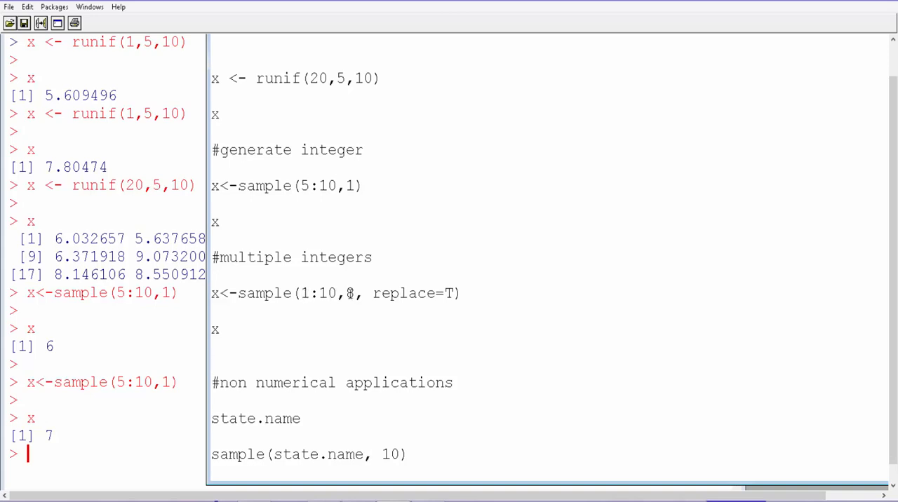
# Run x<-sample(1:10,8, replace=T) and x twice, printing 7 4 2 3 7 5 8 2 then a second set.
pyautogui.doubleClick(348, 294)
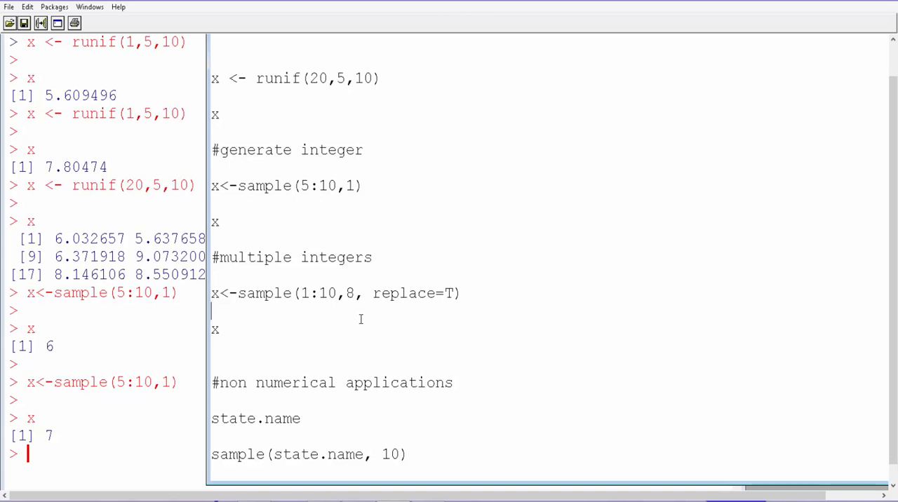
pyautogui.moveTo(374, 293); pyautogui.dragTo(464, 294)
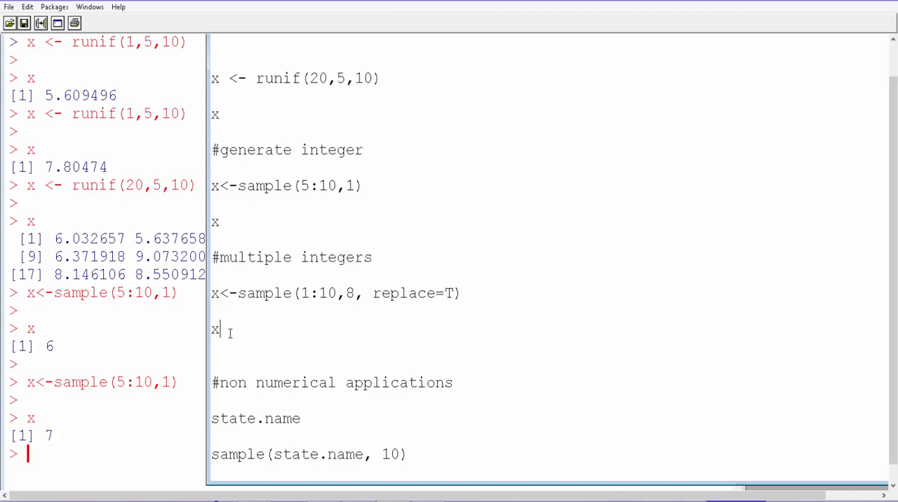
pyautogui.moveTo(210, 293); pyautogui.dragTo(219, 330)
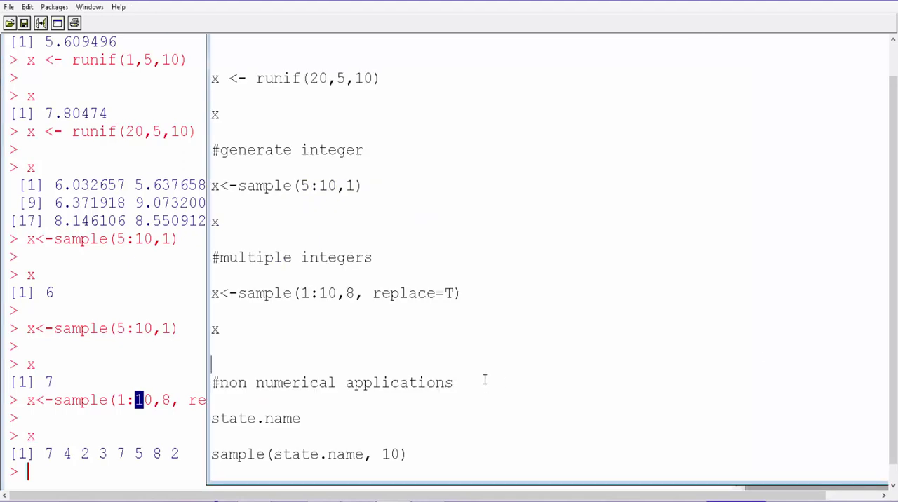
pyautogui.moveTo(292, 327)
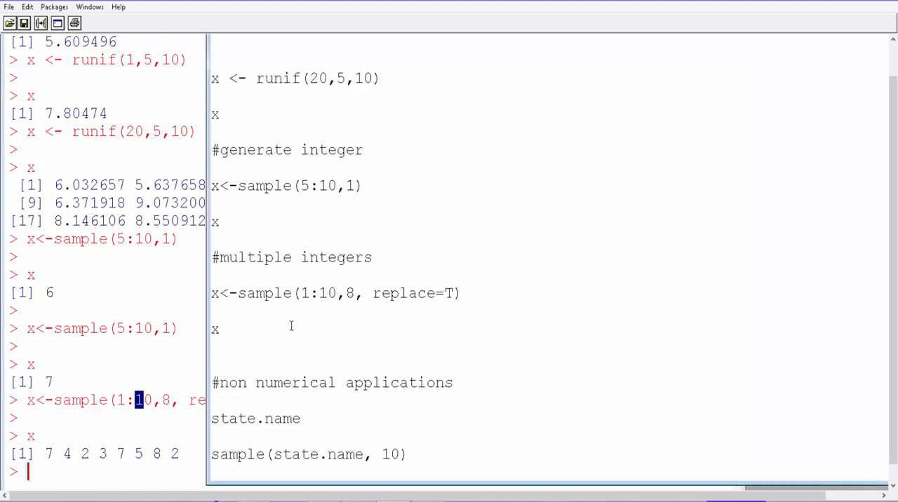
pyautogui.doubleClick(216, 329)
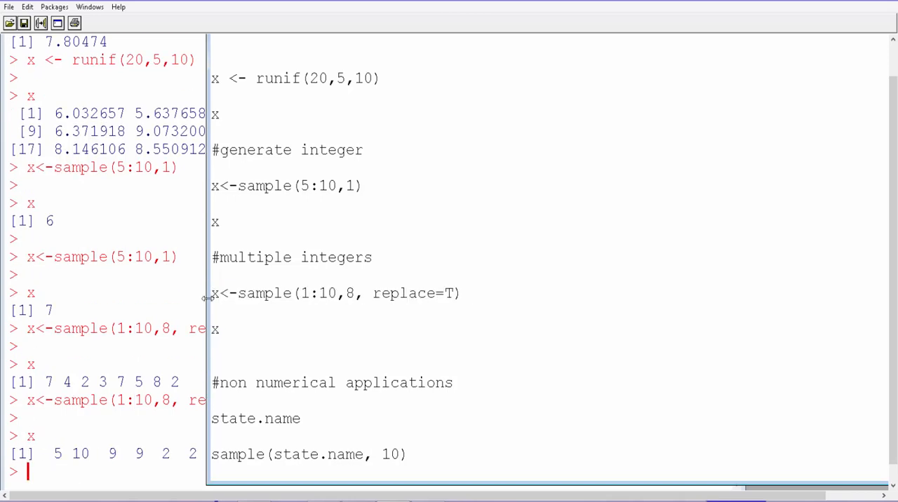
pyautogui.moveTo(369, 407)
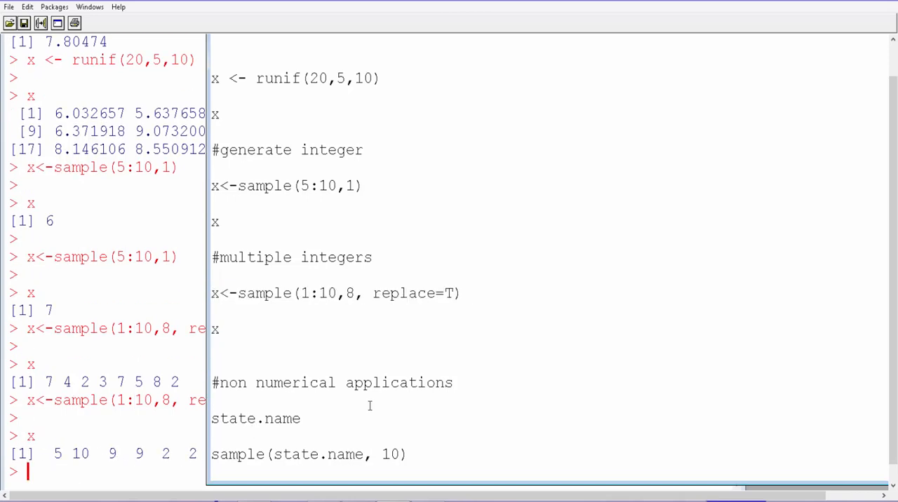
pyautogui.moveTo(377, 312)
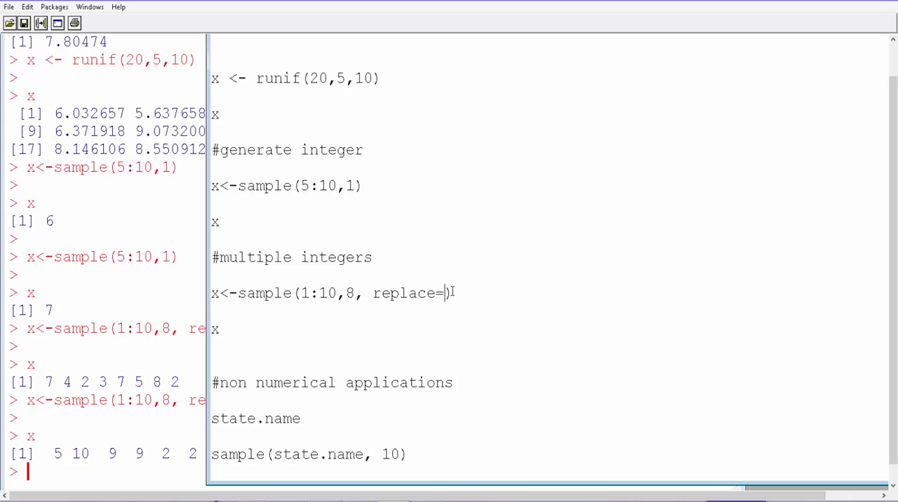
# Change replace=T to replace=F and run the sample and x twice, printing eight distinct integers each time.
pyautogui.write('F')
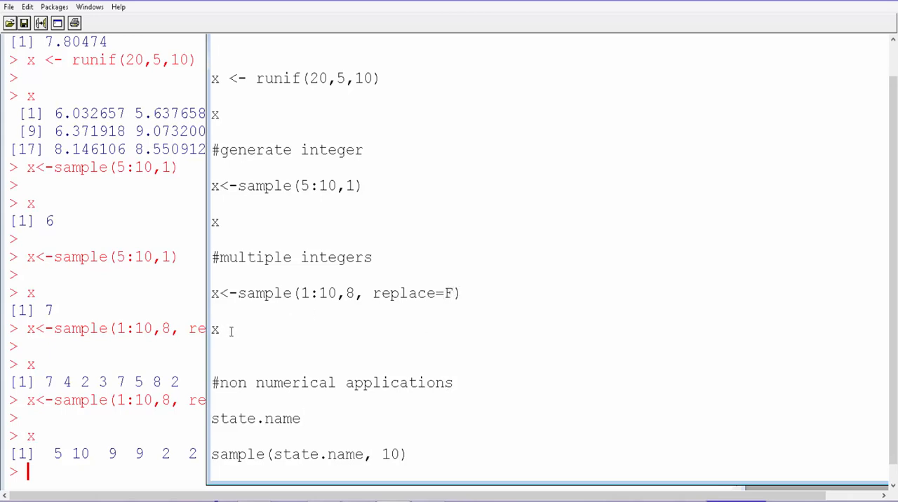
pyautogui.moveTo(211, 294); pyautogui.dragTo(219, 330)
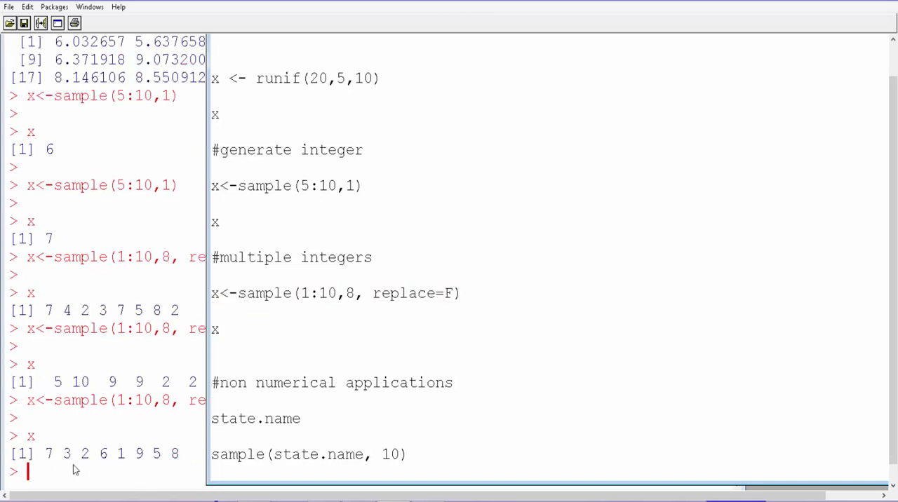
pyautogui.moveTo(210, 293); pyautogui.dragTo(219, 328)
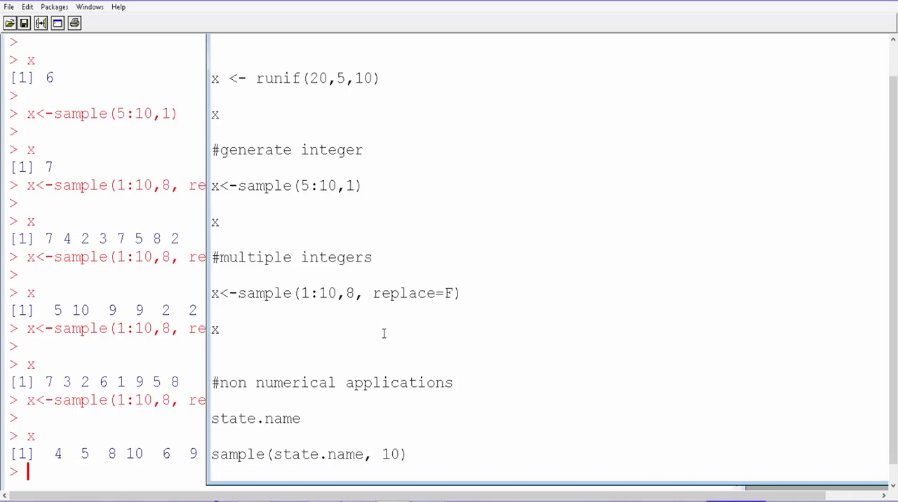
pyautogui.moveTo(321, 343)
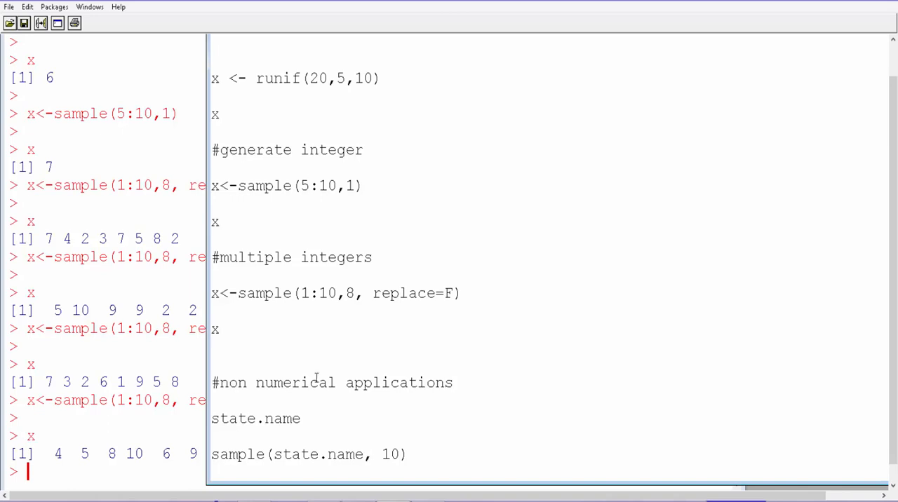
# Run state.name and sample(state.name, 10), listing all 50 states and ten sampled ones.
pyautogui.doubleClick(256, 418)
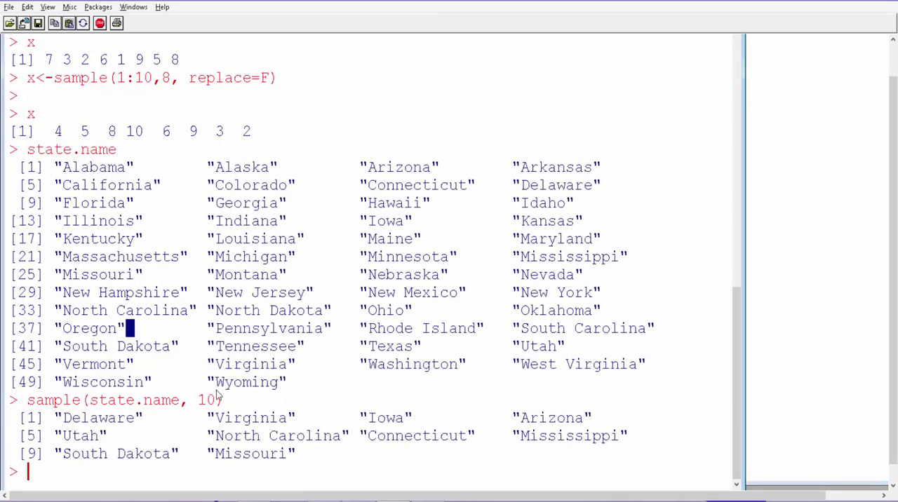
pyautogui.moveTo(749, 383)
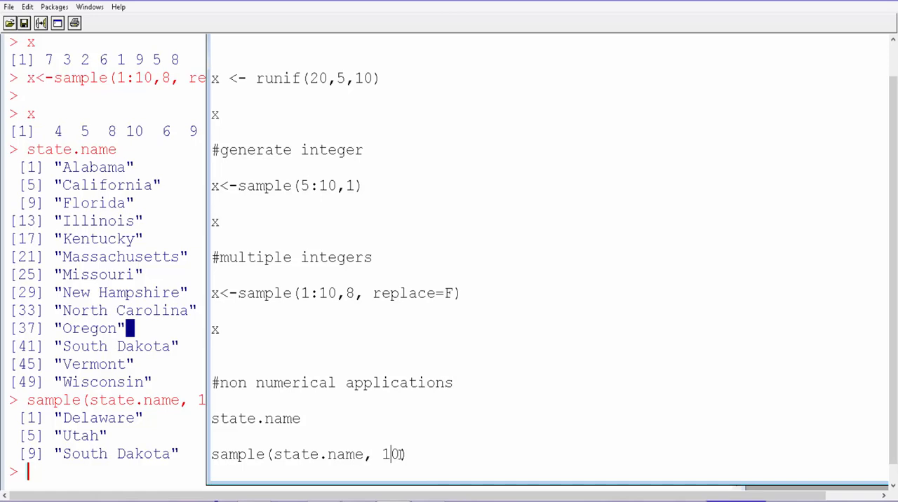
# Change the sample size to 52 and run sample(state.name, 52), getting a population-size error.
pyautogui.press('BackSpace')
pyautogui.write('52')
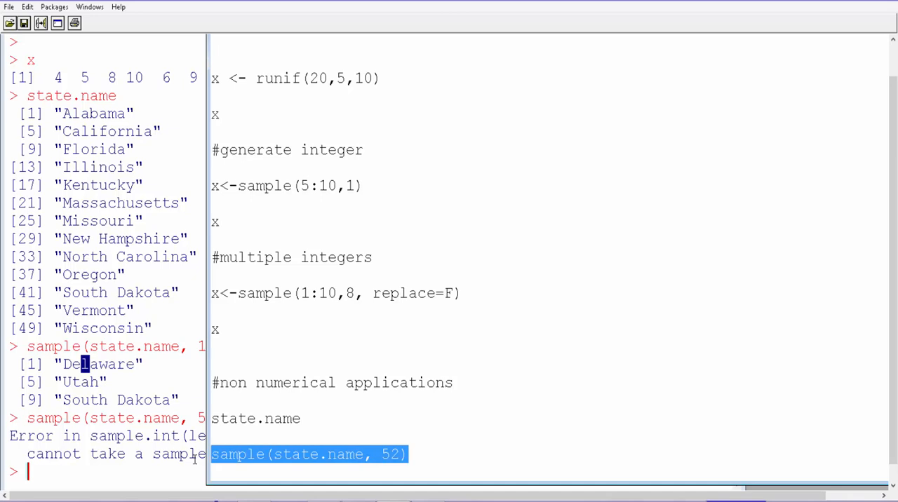
pyautogui.moveTo(460, 443)
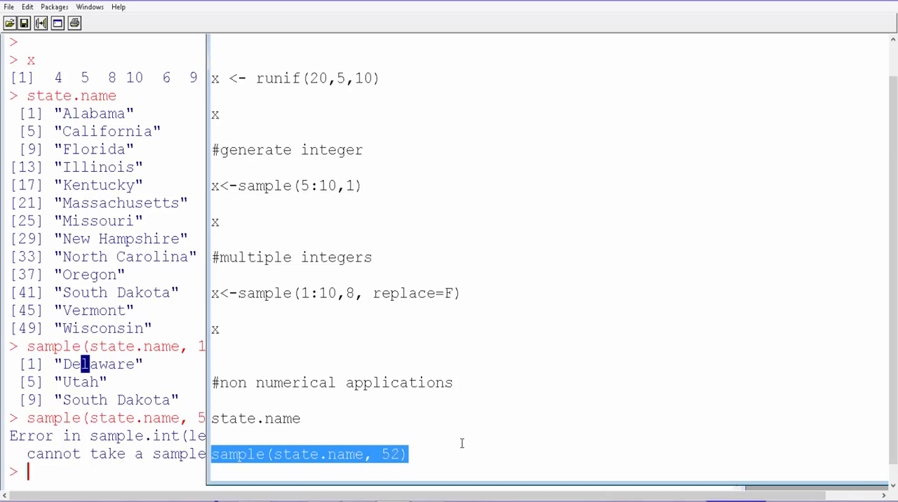